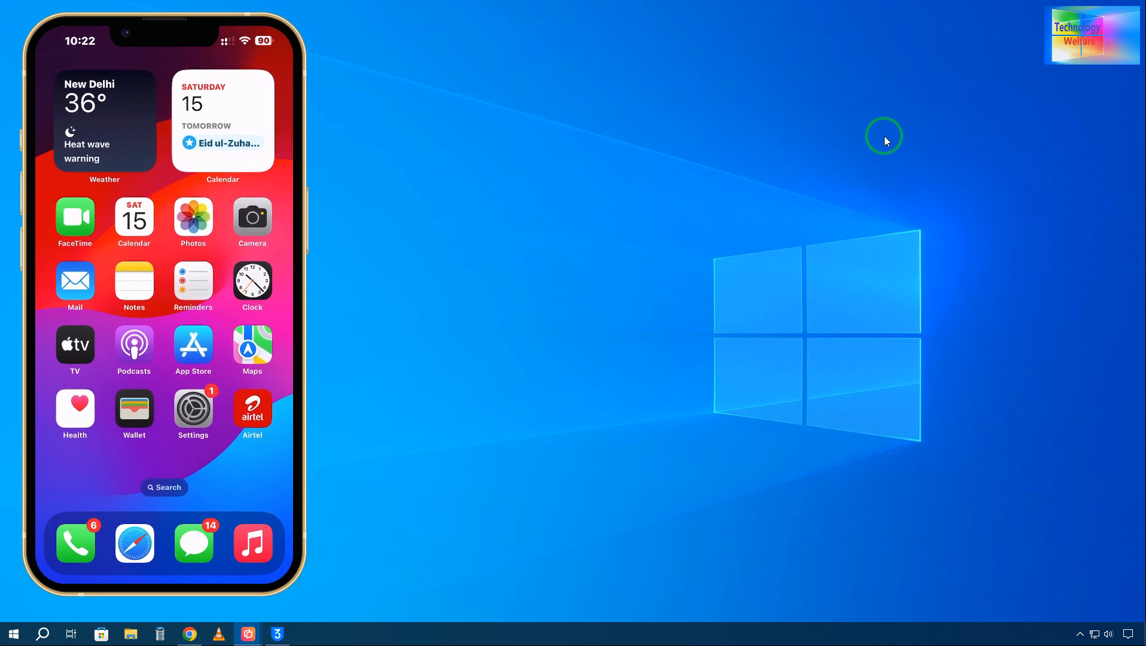
# Open the iPhone's Software Update page, showing iOS 18.0 up to date.
pyautogui.click(193, 407)
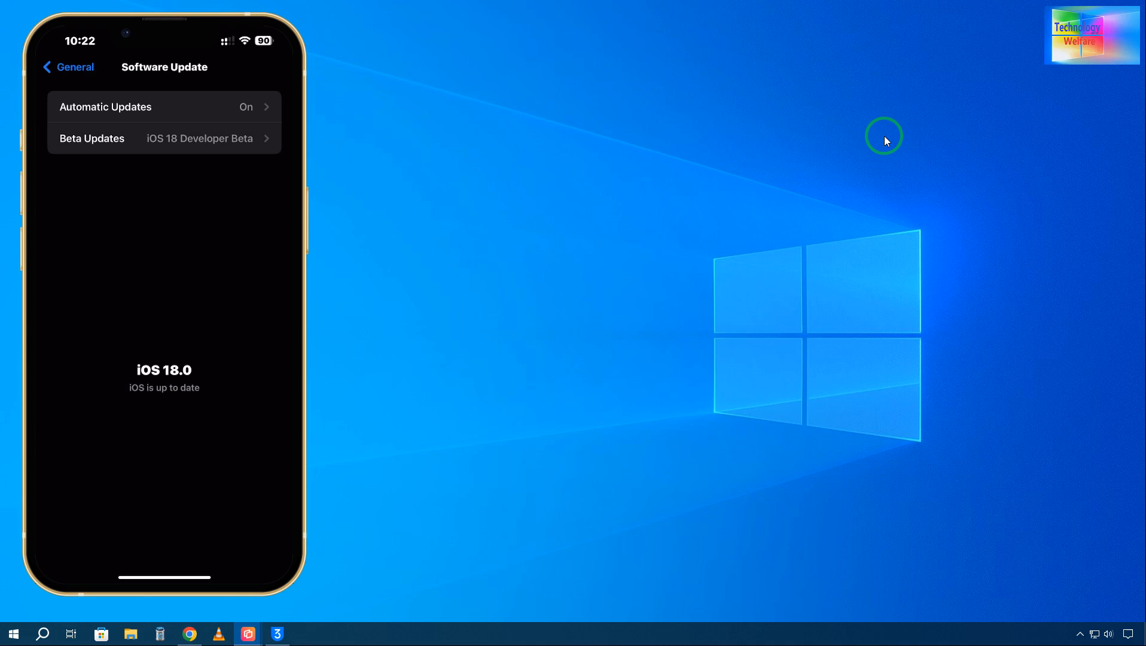
pyautogui.moveTo(669, 281)
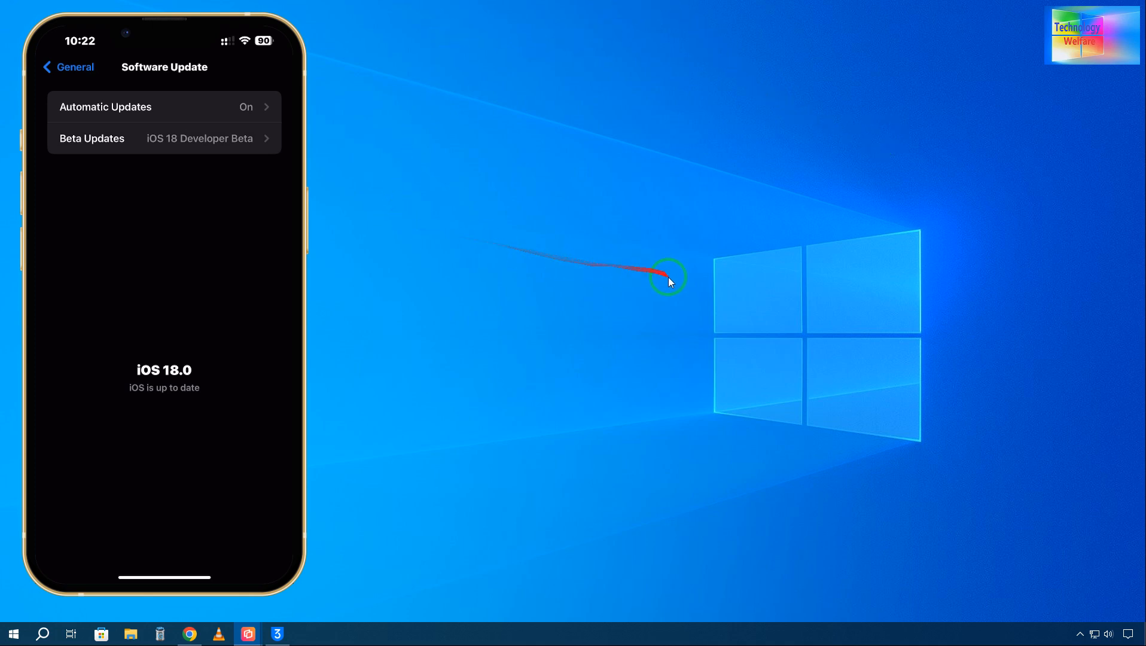
# Launch 3uTools and reach Easy Flash with iOS 17.5.1 firmware and data retention.
pyautogui.click(277, 633)
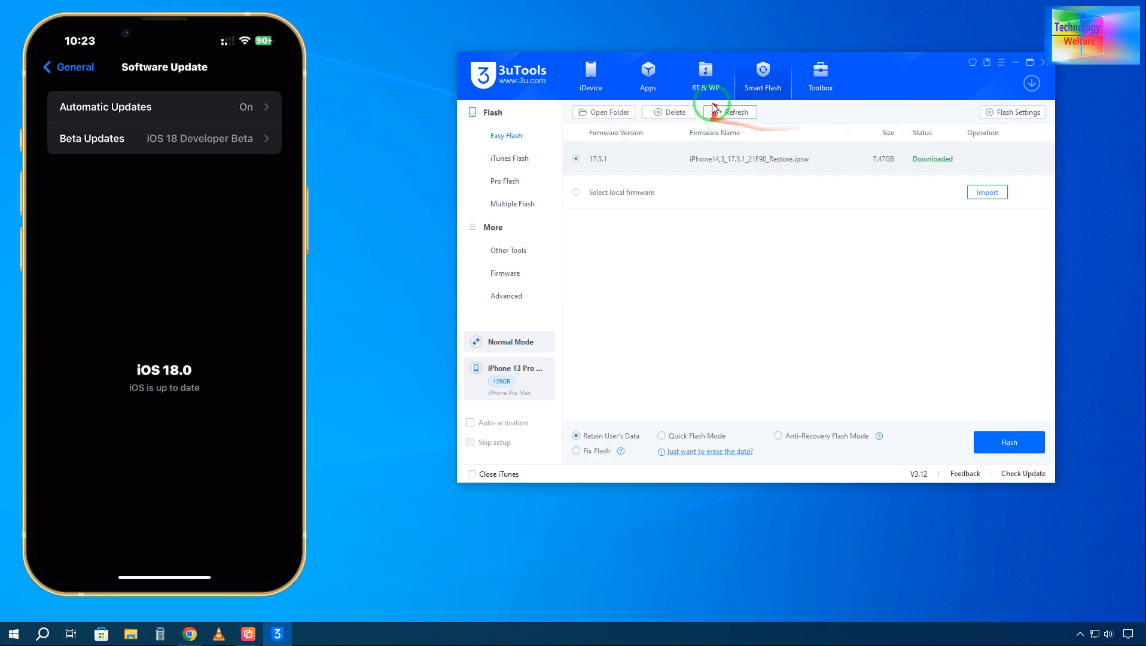
pyautogui.click(729, 112)
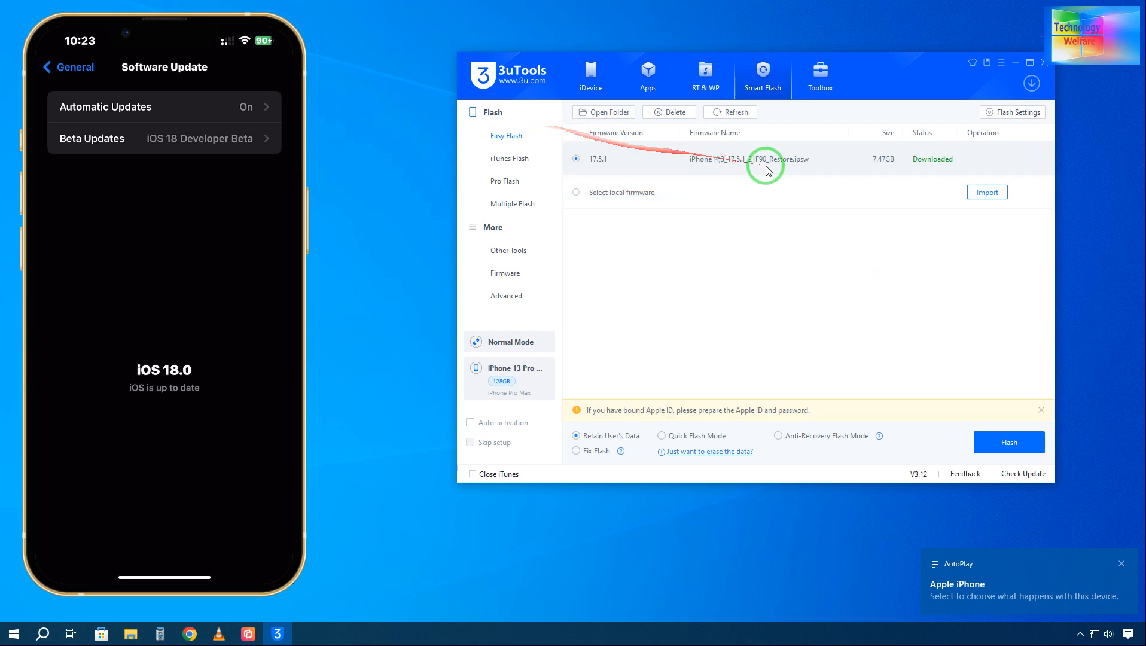
pyautogui.moveTo(691, 233)
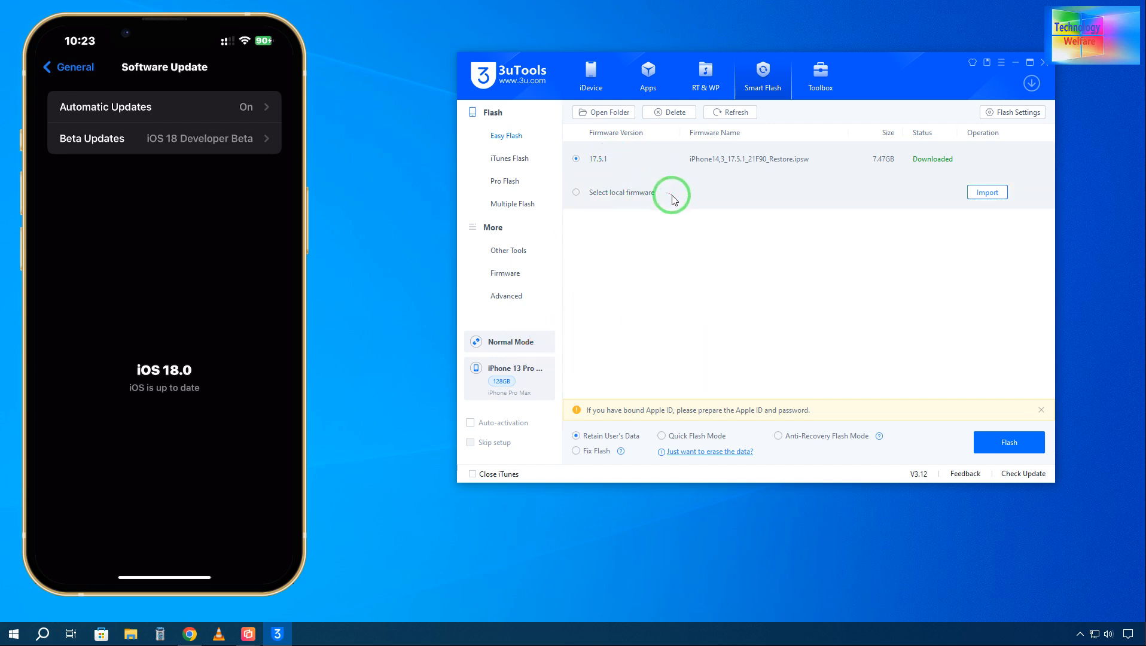
pyautogui.moveTo(659, 221)
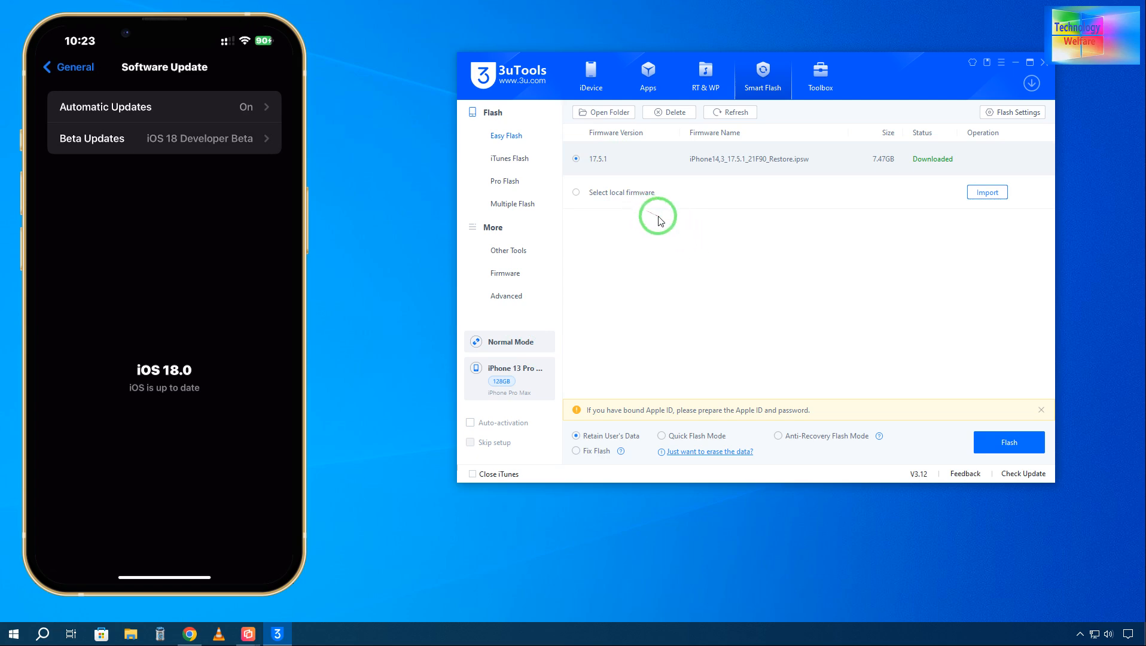
pyautogui.moveTo(653, 277)
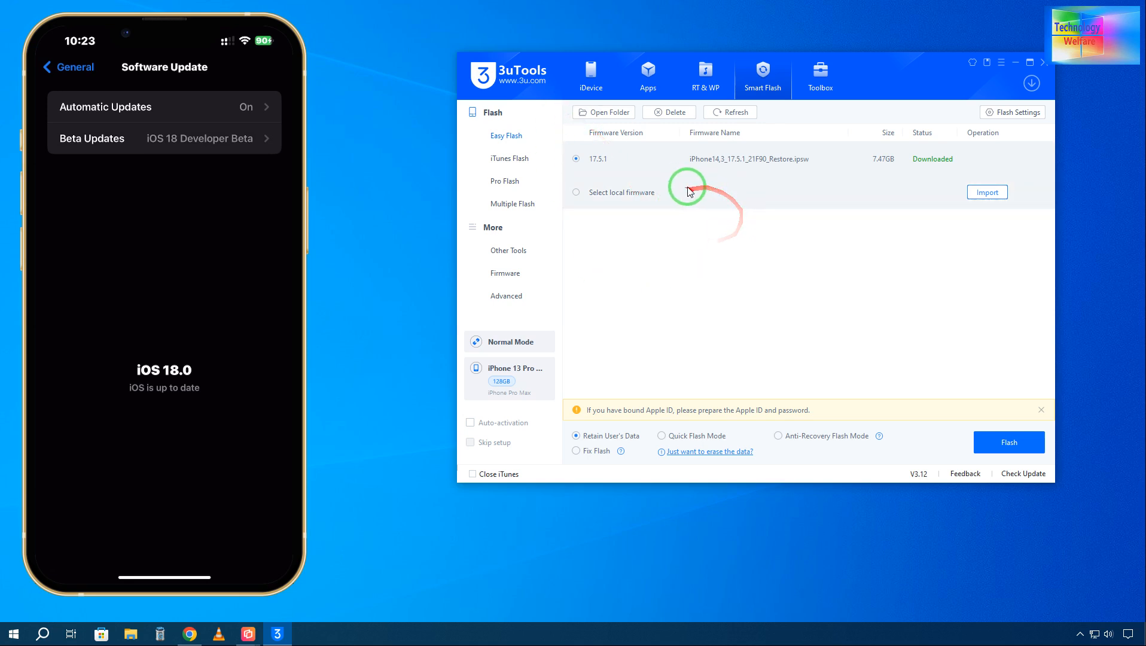
pyautogui.moveTo(833, 225)
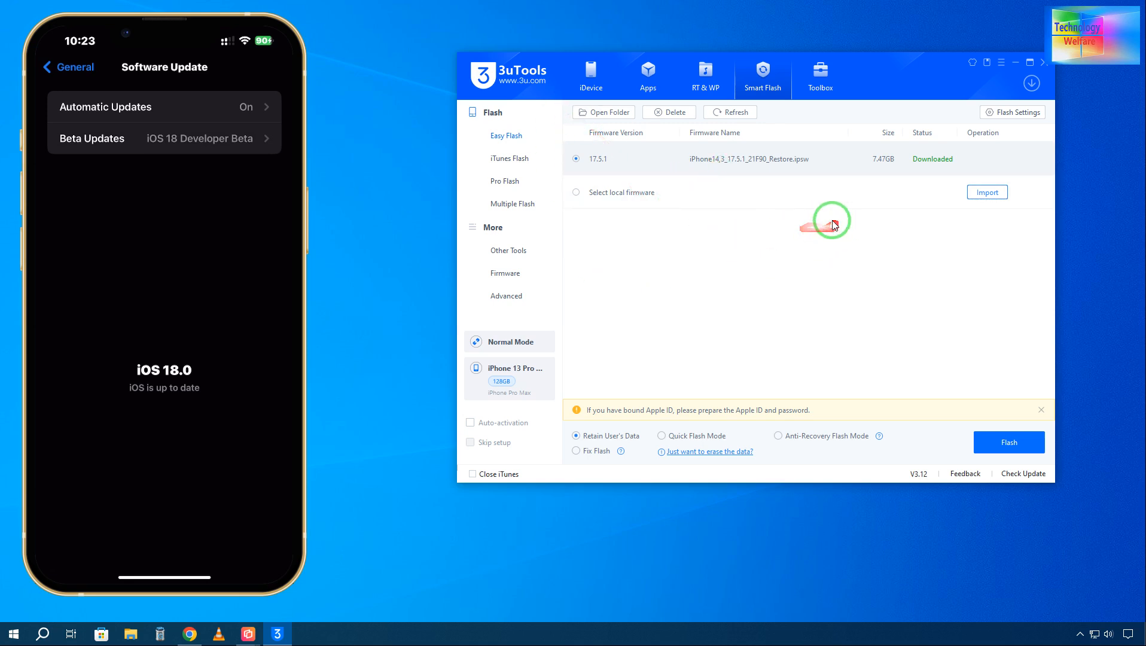
pyautogui.moveTo(707, 271)
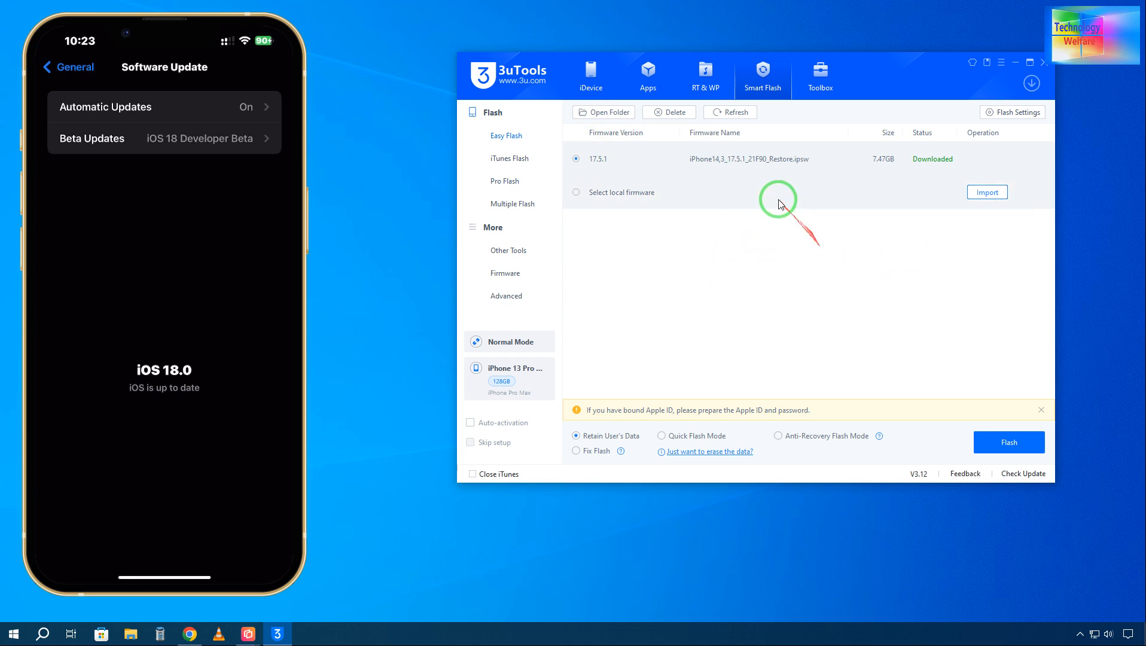
pyautogui.moveTo(941, 174)
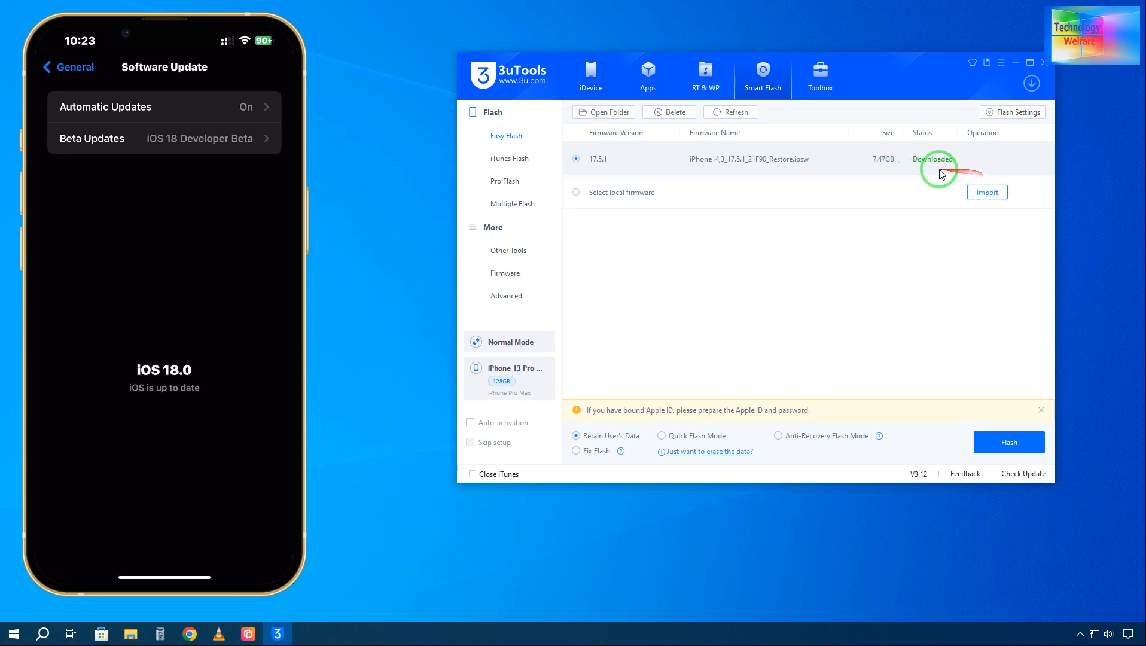
# Browse iPhone 13 Pro Max firmware, filtering to flashable versions (only 17.5.1), then all.
pyautogui.click(505, 272)
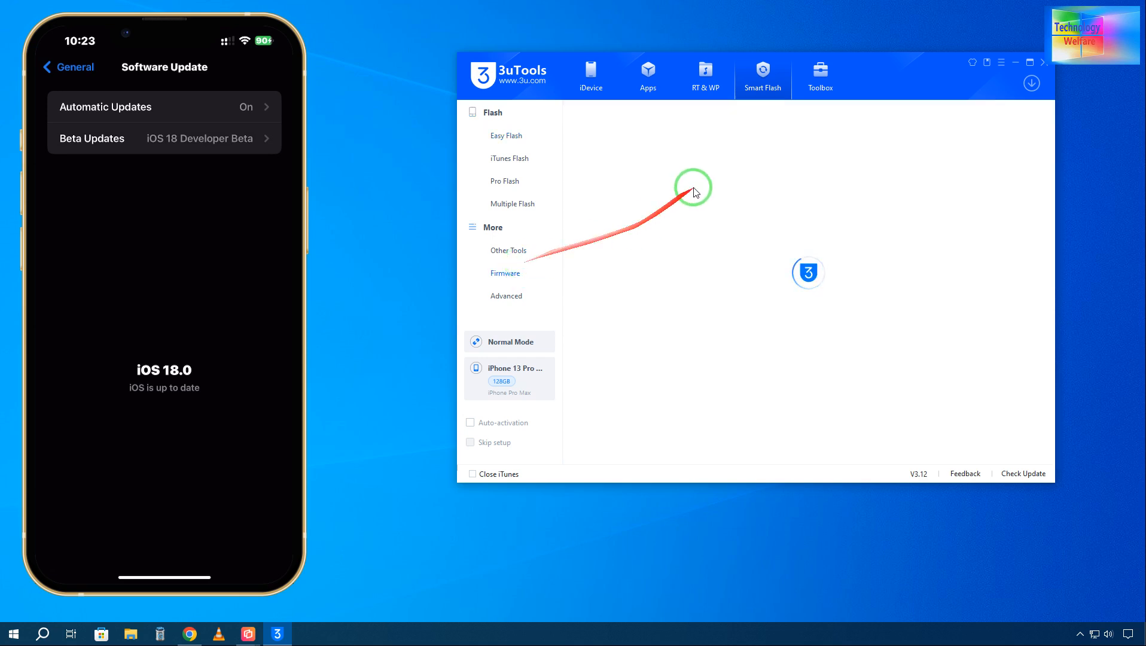
pyautogui.click(504, 273)
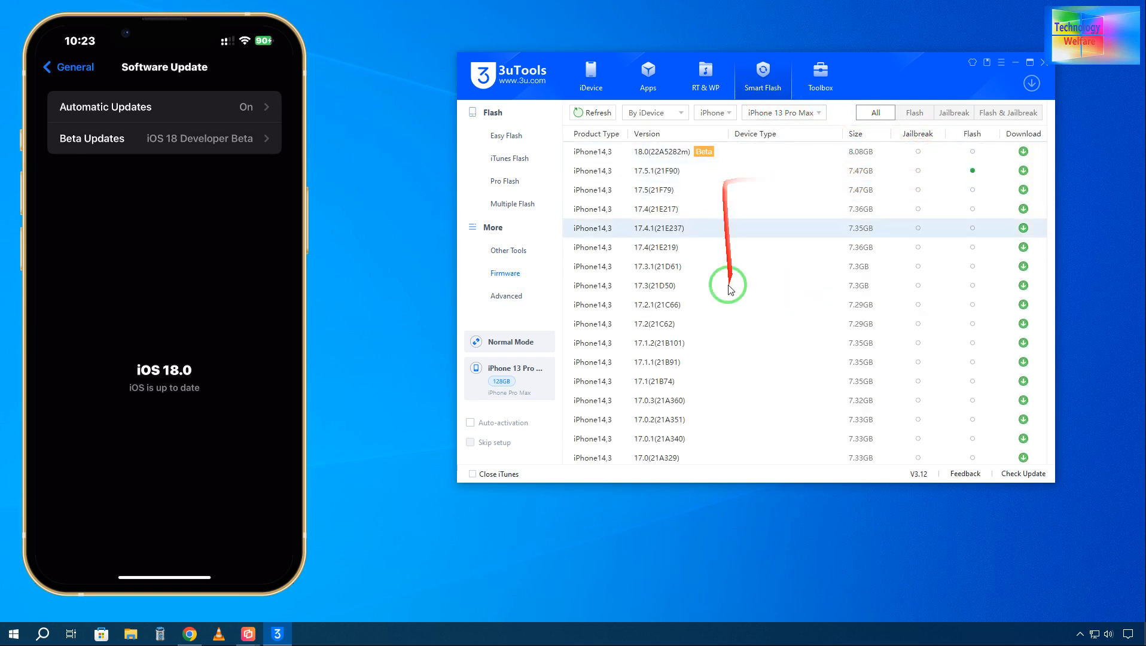
pyautogui.moveTo(1012, 204)
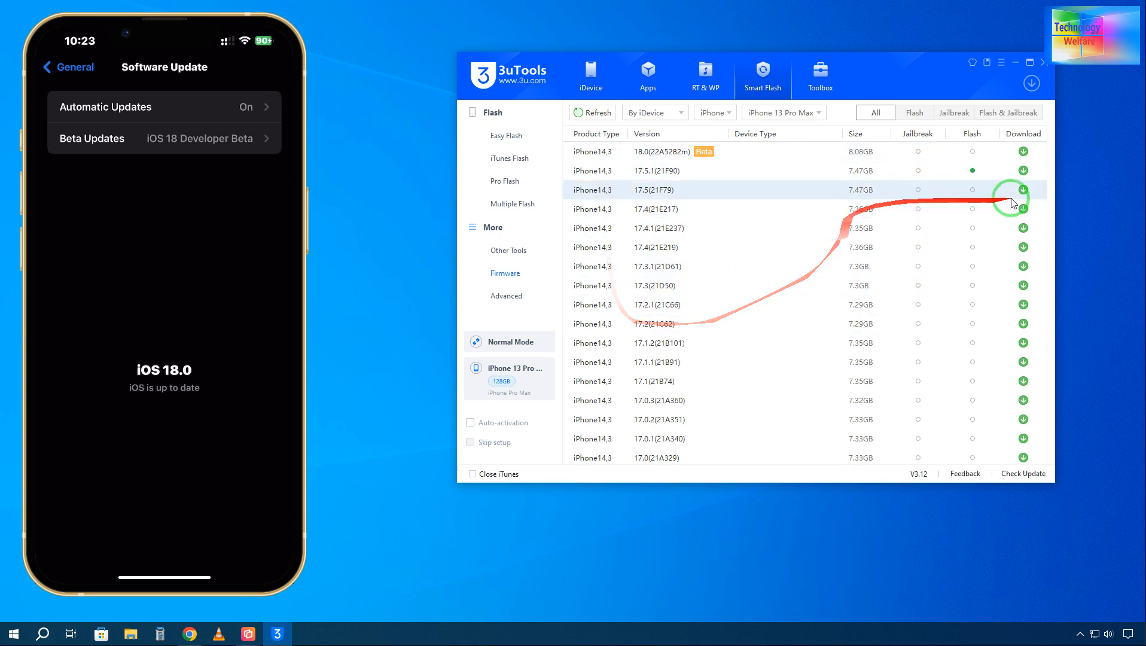
pyautogui.click(915, 113)
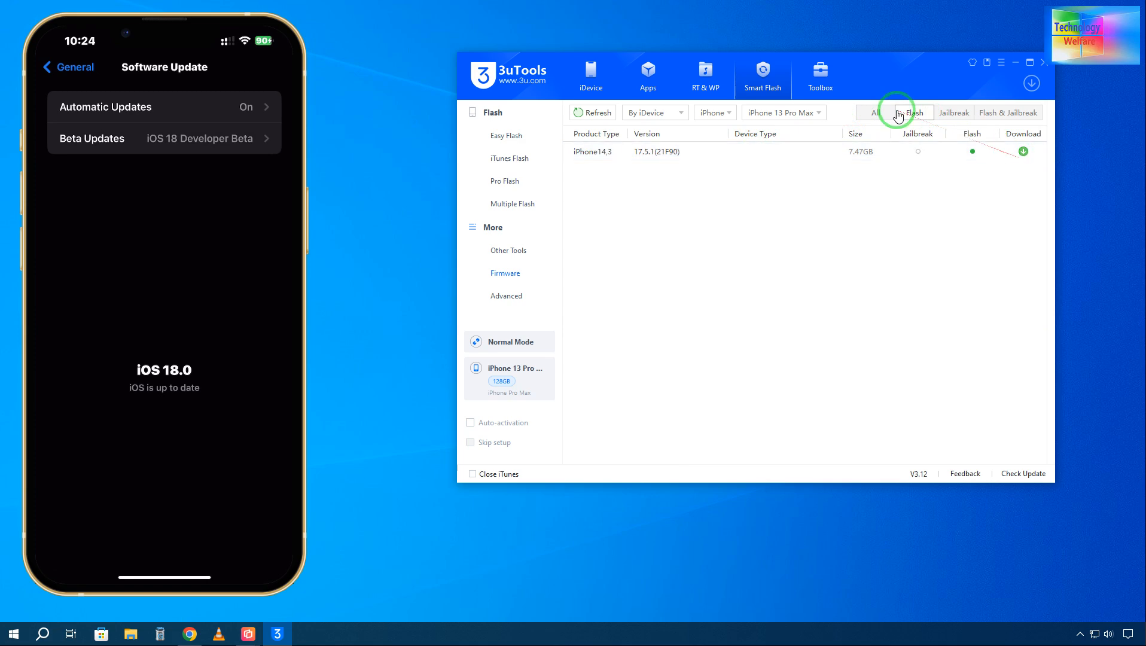
pyautogui.click(875, 112)
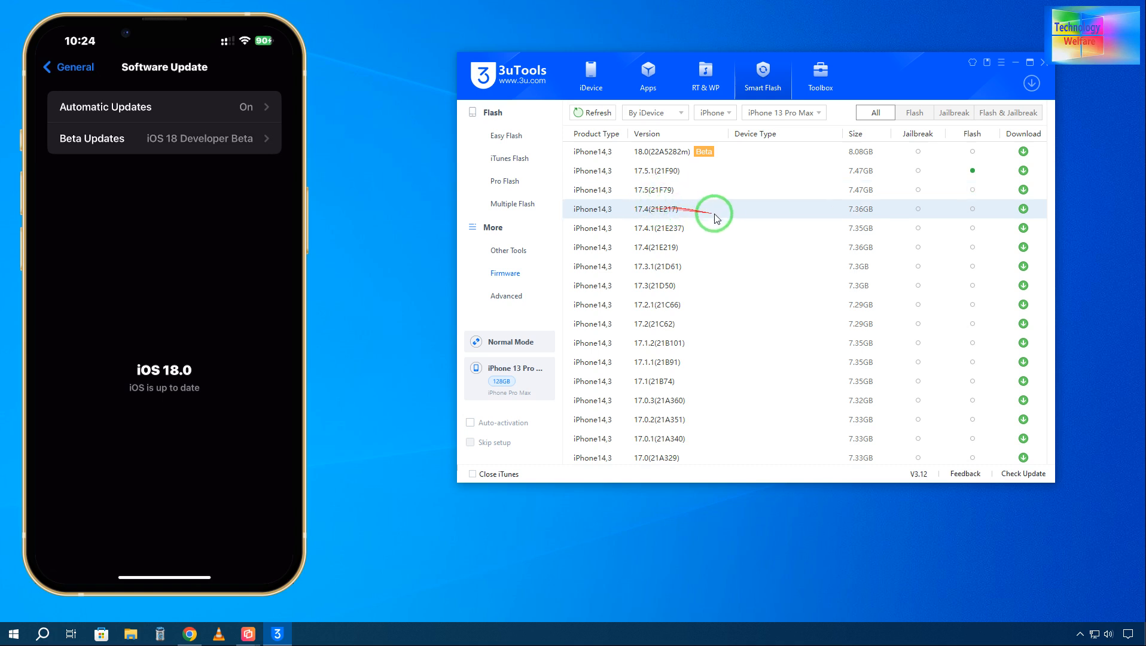
pyautogui.moveTo(721, 230)
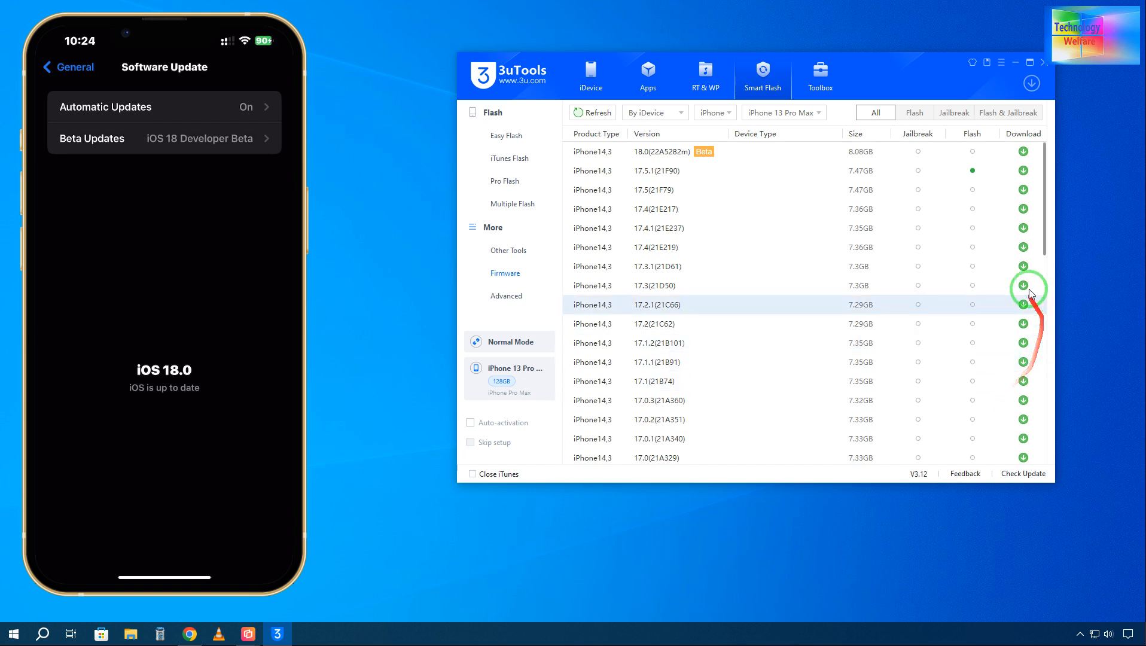
pyautogui.moveTo(649, 181)
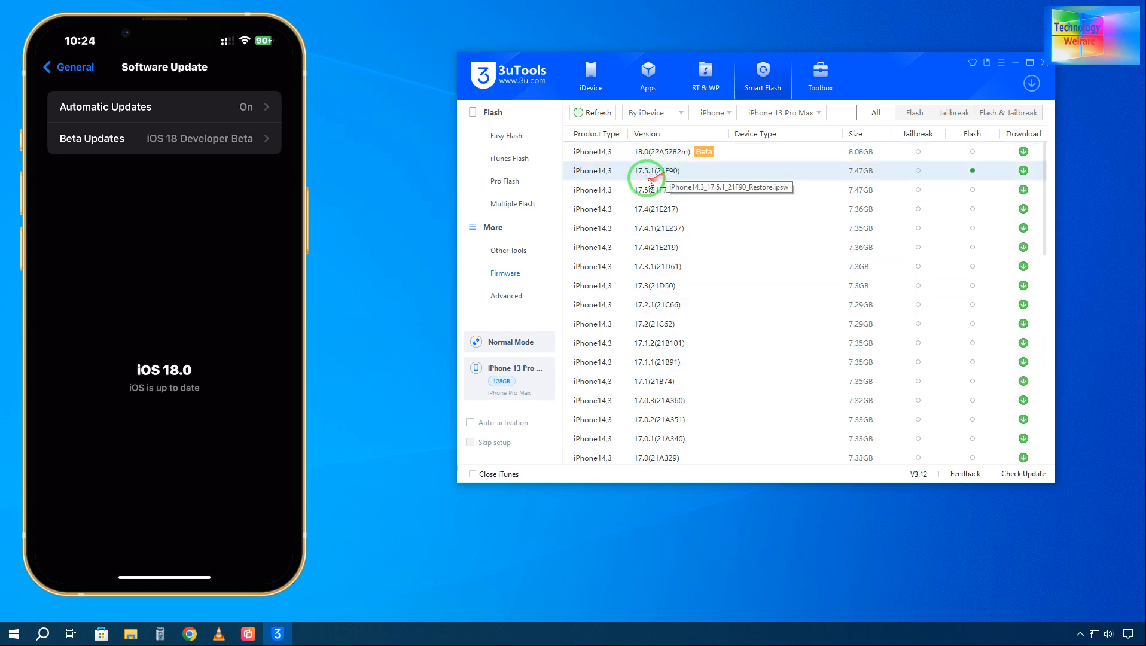
pyautogui.moveTo(1061, 146)
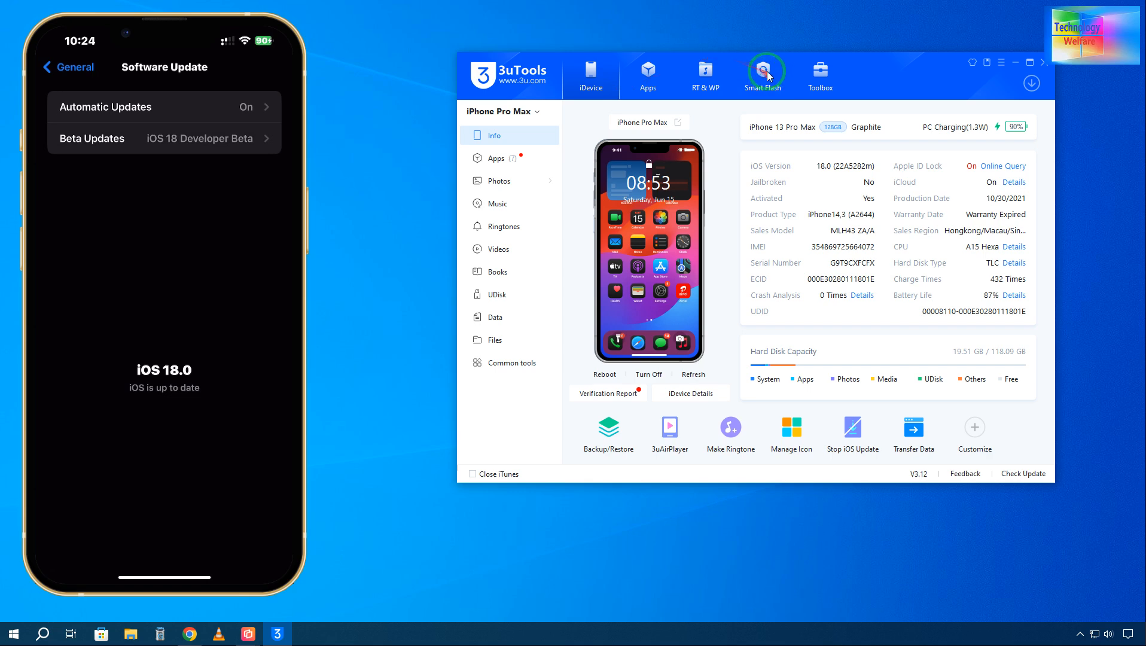
# Return to Flash > Easy Flash and refresh the local firmware list.
pyautogui.click(763, 73)
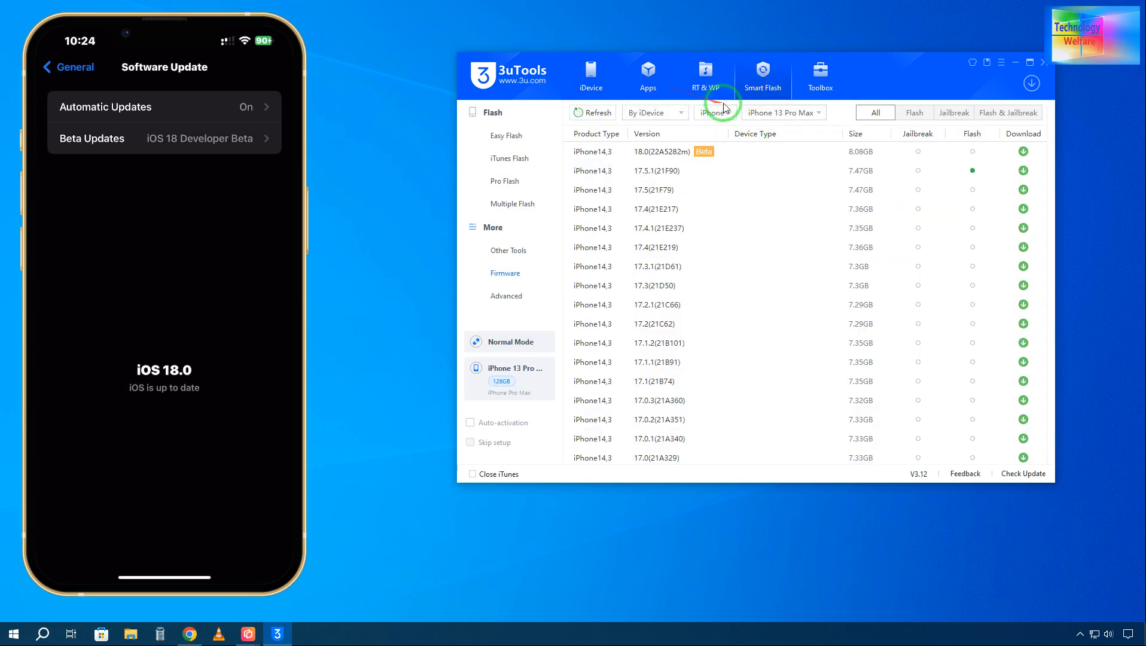
pyautogui.click(505, 135)
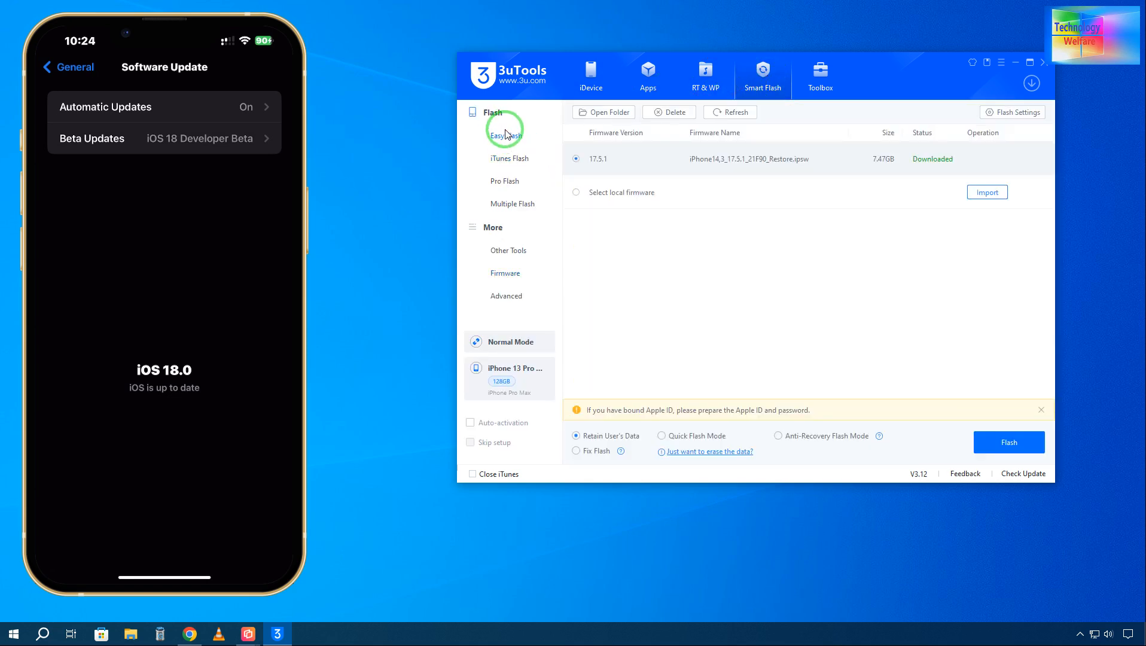
pyautogui.click(731, 112)
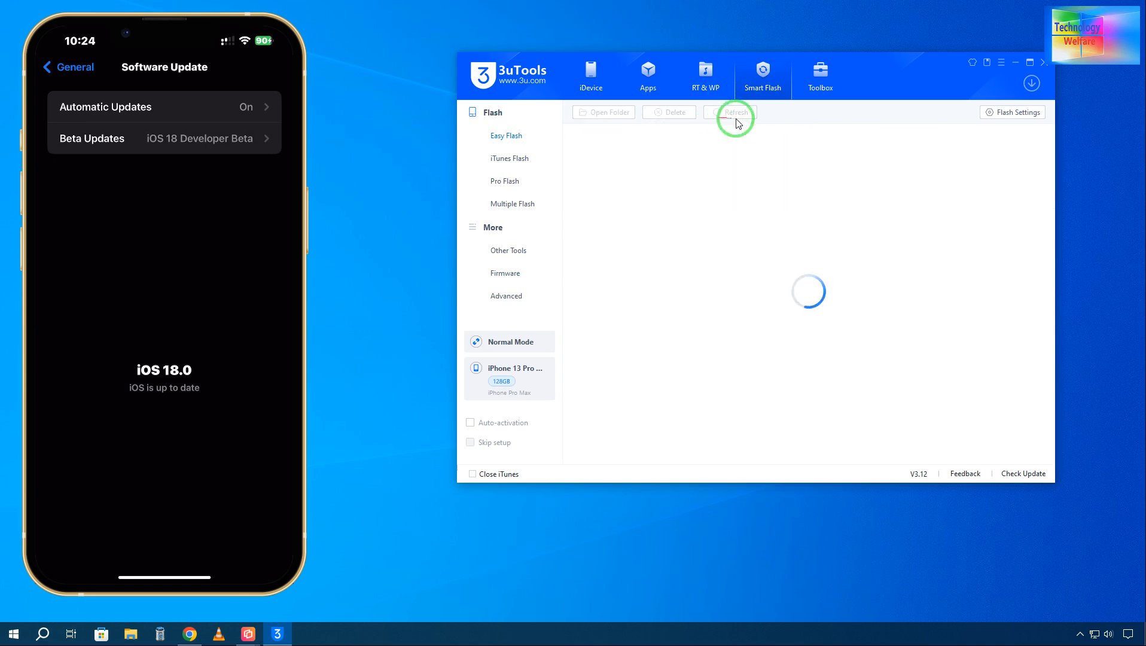
pyautogui.moveTo(916, 264)
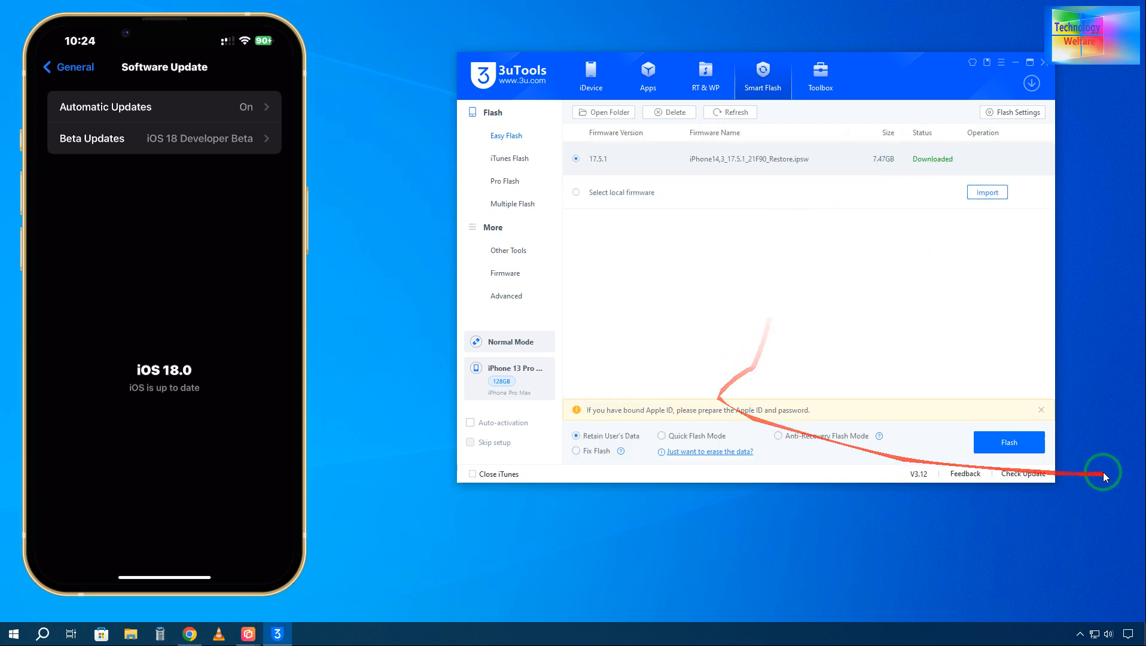
pyautogui.moveTo(620, 447)
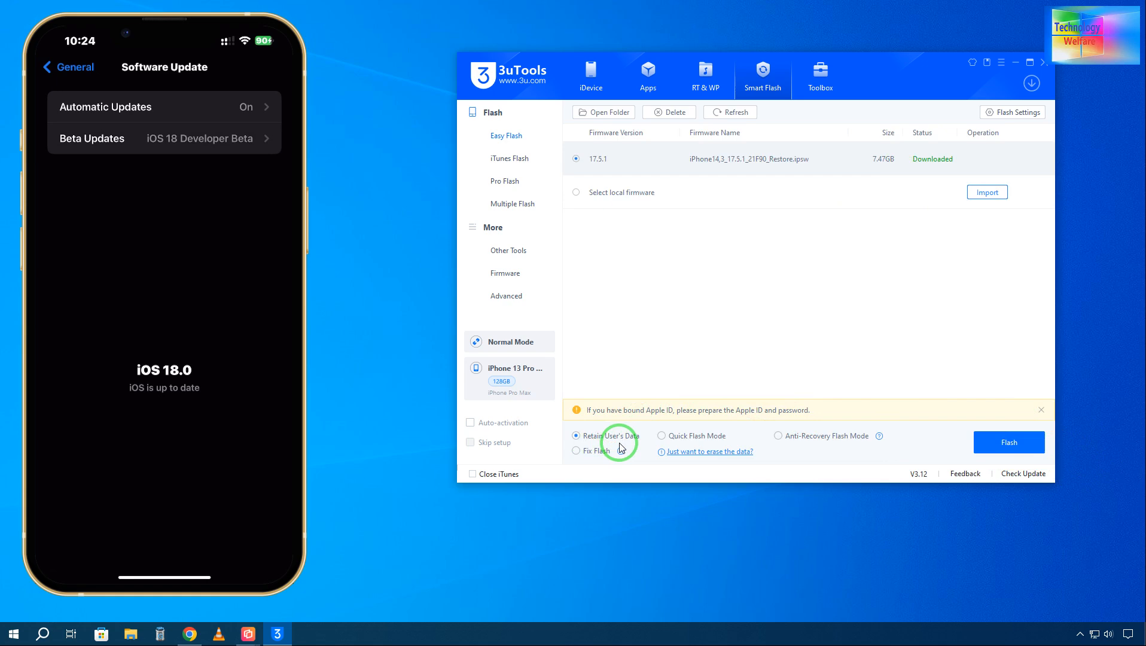
pyautogui.moveTo(675, 438)
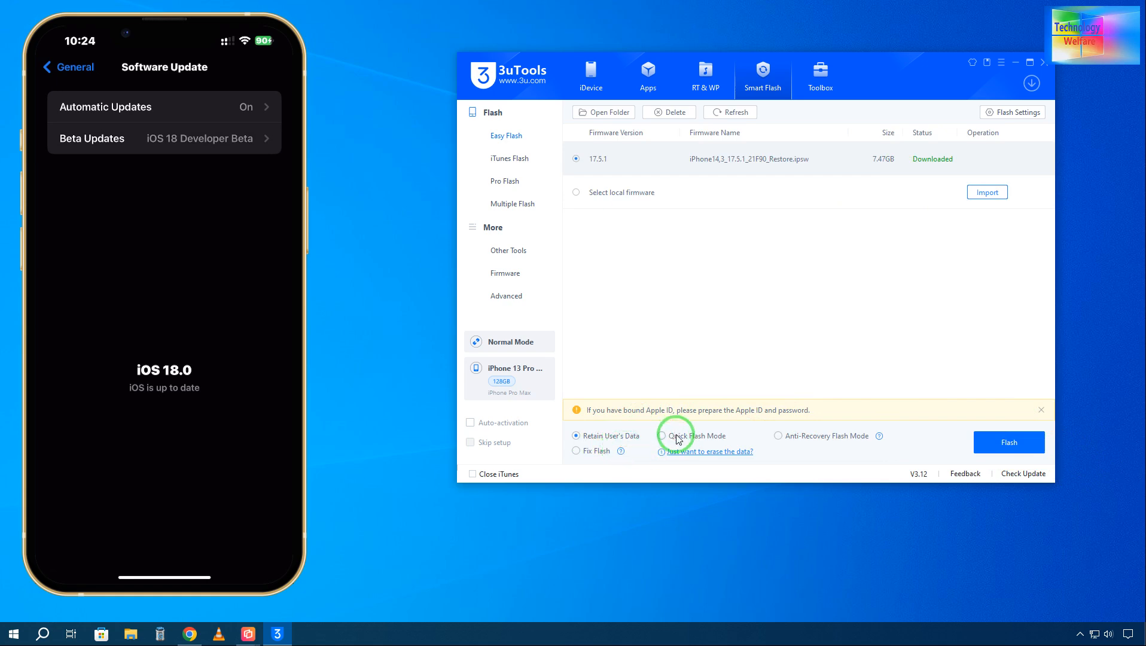
pyautogui.moveTo(817, 446)
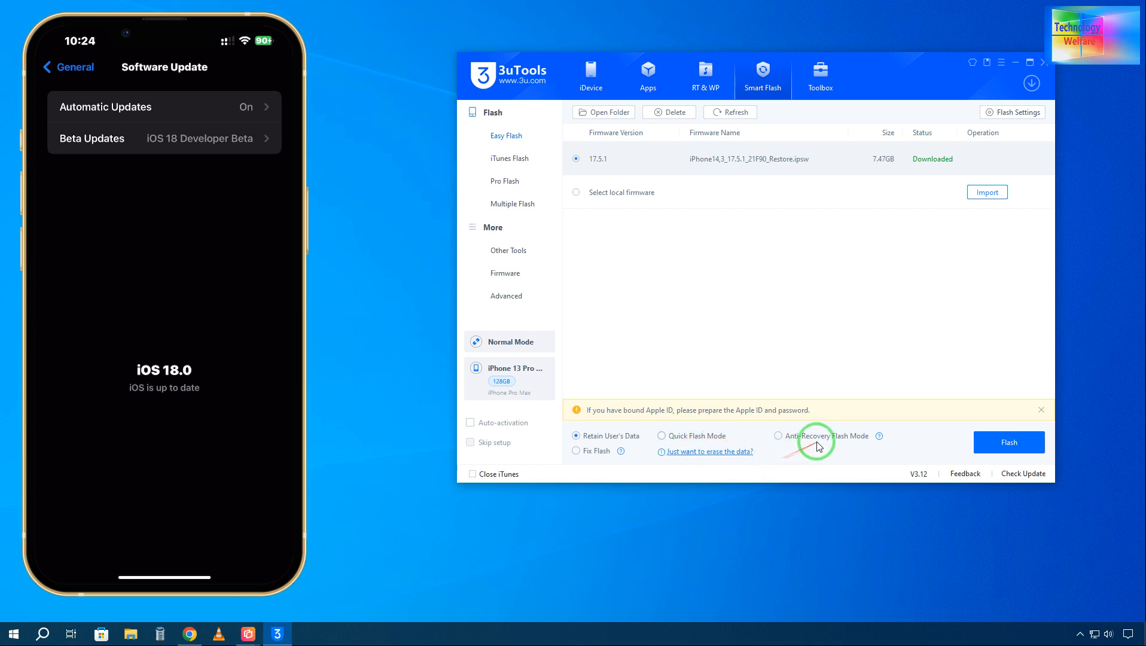
pyautogui.moveTo(879, 435)
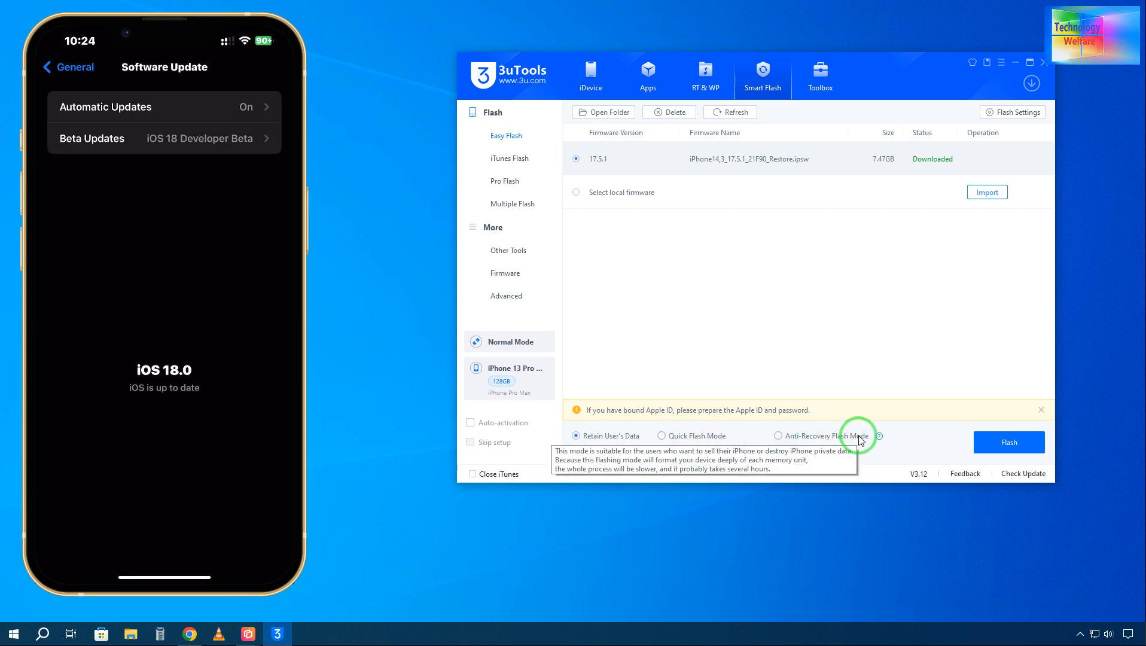
pyautogui.moveTo(851, 446)
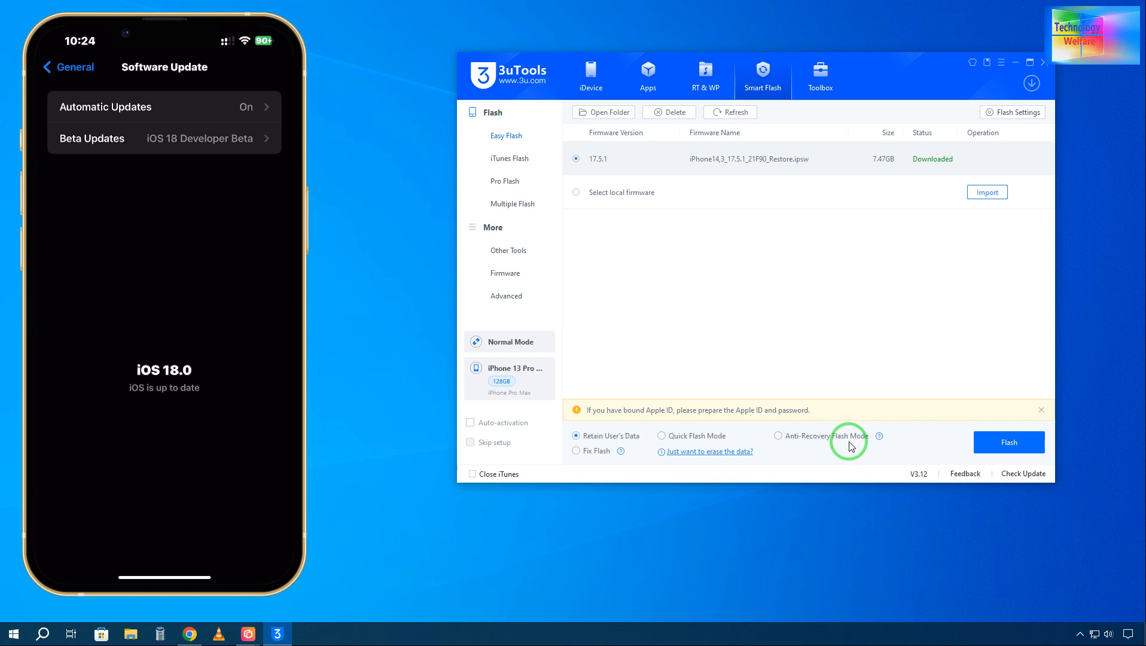
pyautogui.moveTo(925, 481)
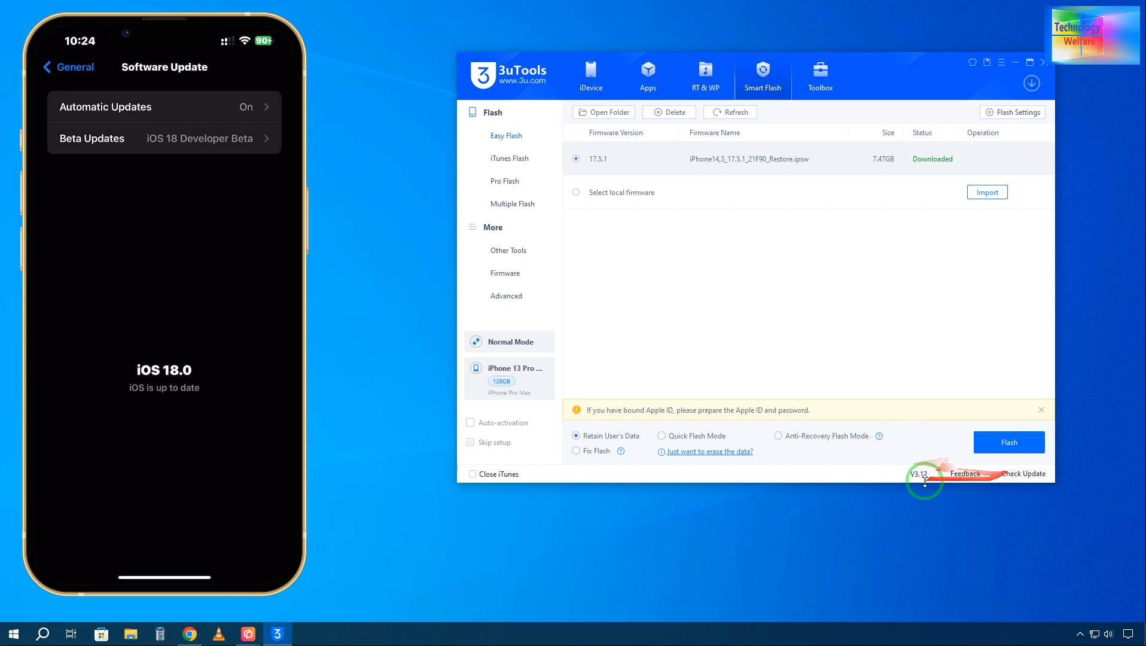
pyautogui.moveTo(856, 448)
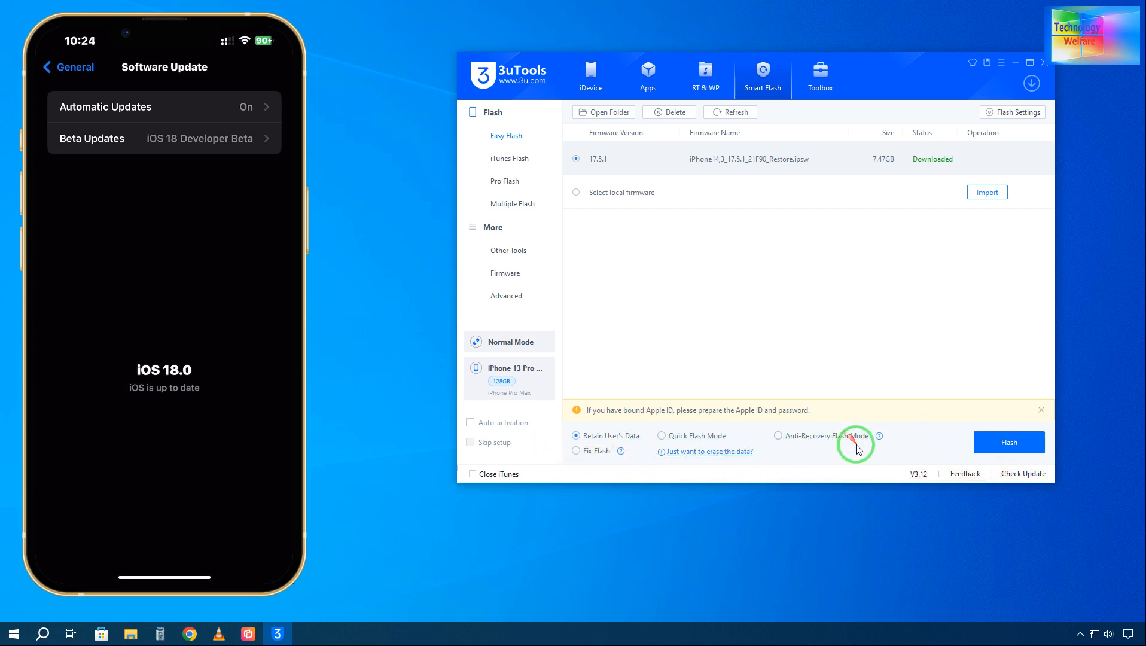
pyautogui.moveTo(577, 446)
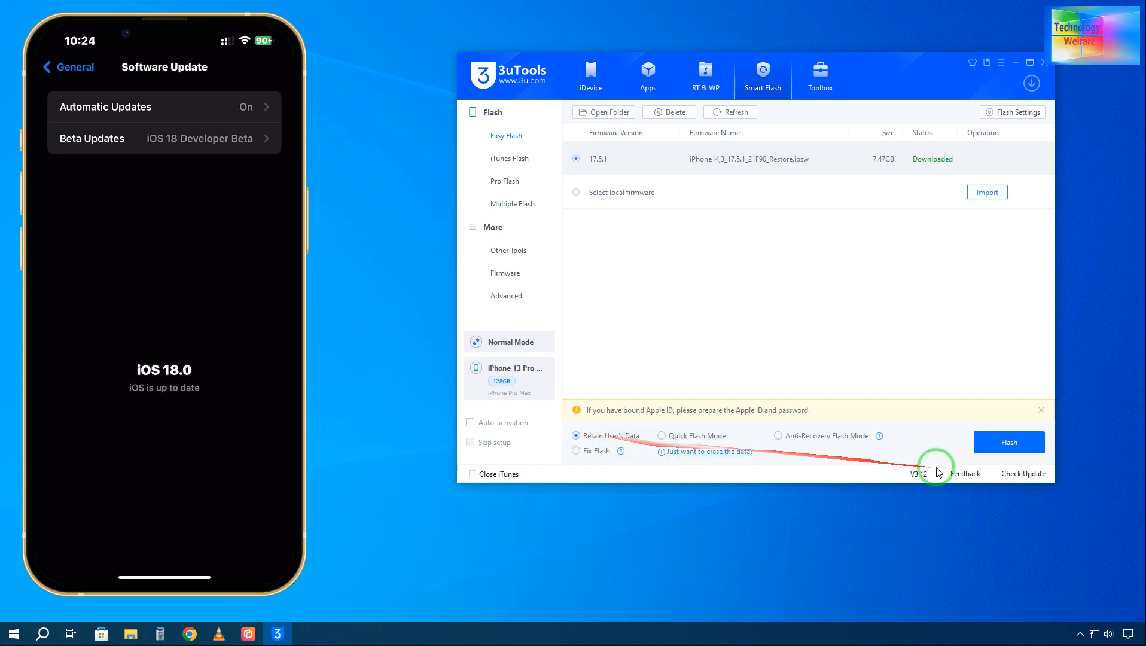
# Bring up the Easy Flash Reminder for the iOS 18.0 to 17.5.1 downgrade.
pyautogui.click(1009, 442)
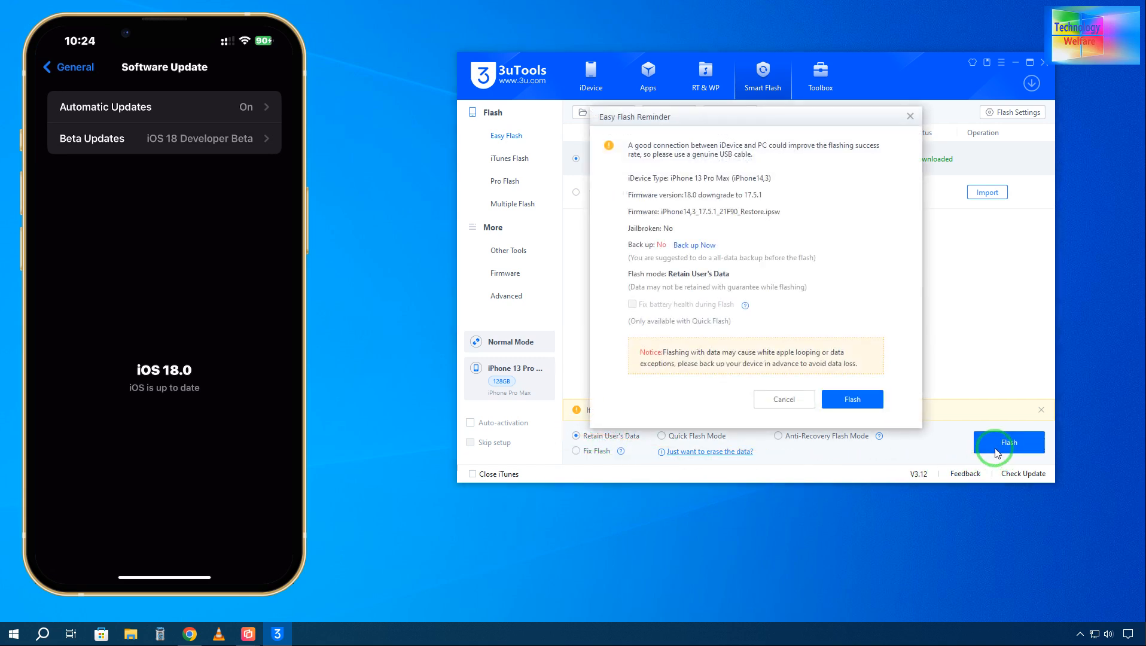
pyautogui.moveTo(742, 130)
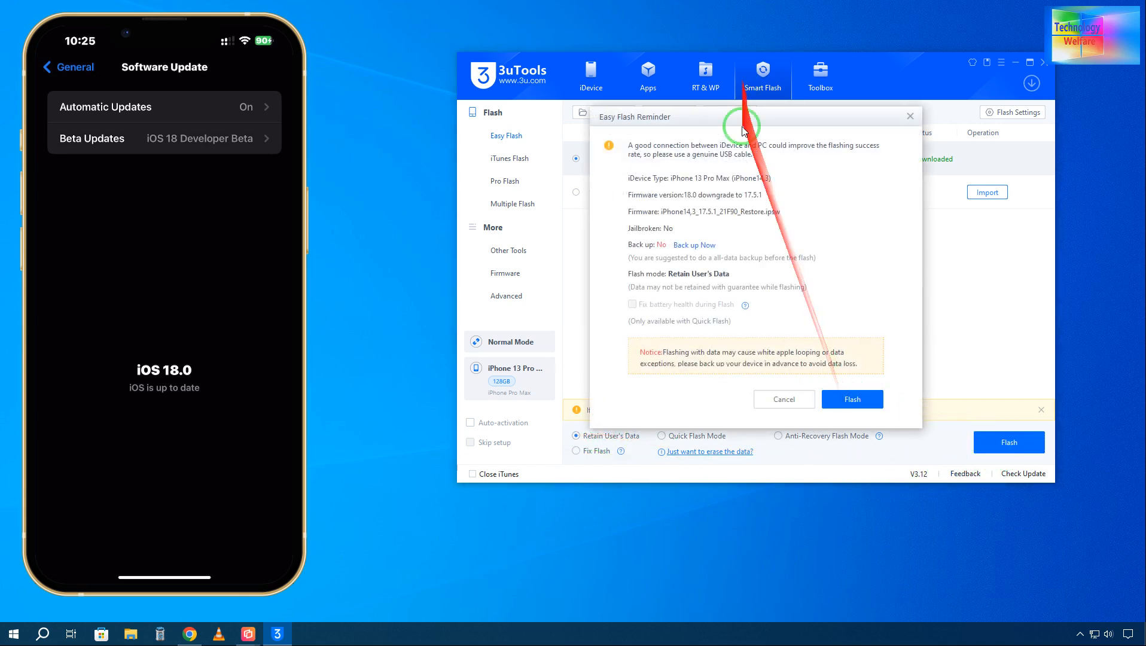
pyautogui.moveTo(743, 185)
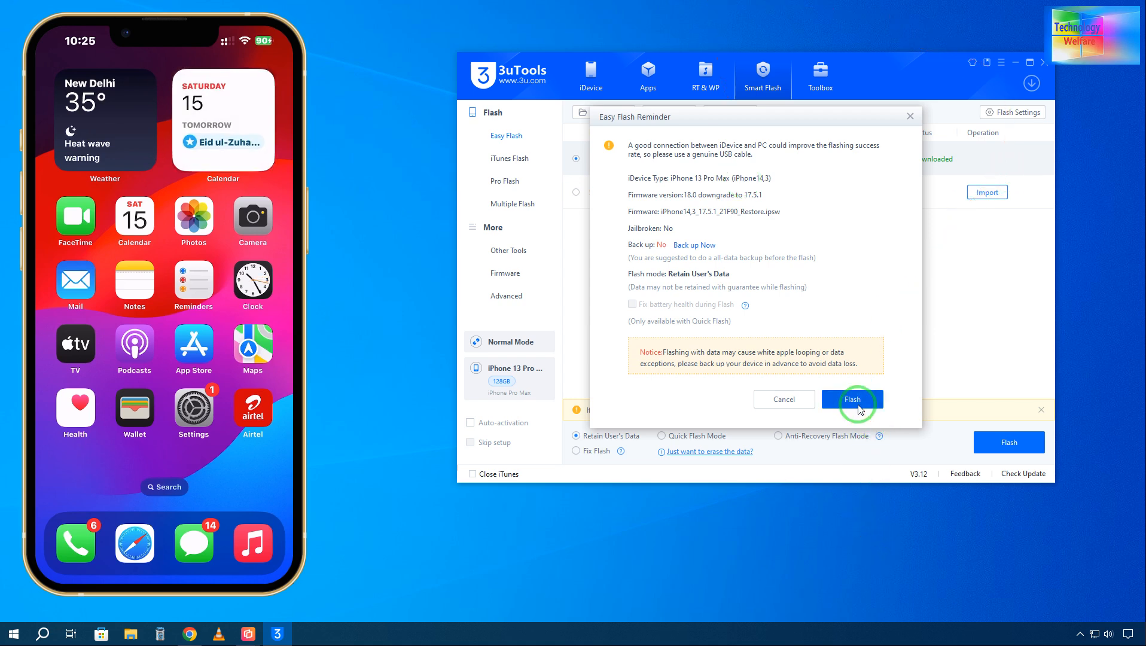
# Confirm the 17.5.1 downgrade and accept the Find My iPhone warning.
pyautogui.click(852, 399)
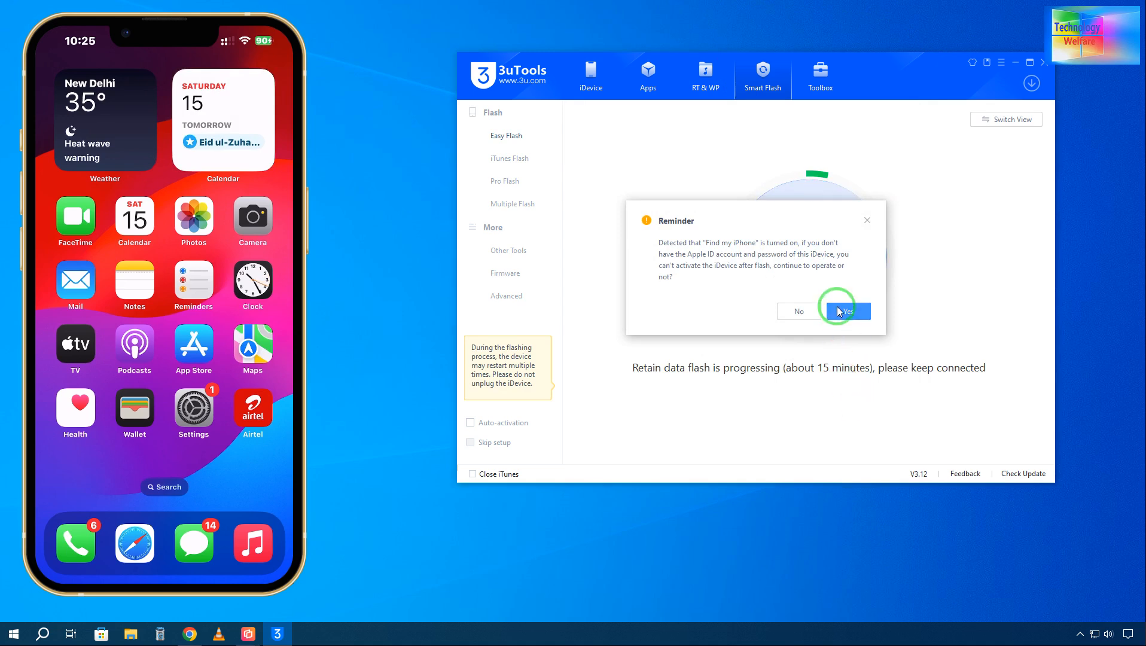
pyautogui.click(845, 310)
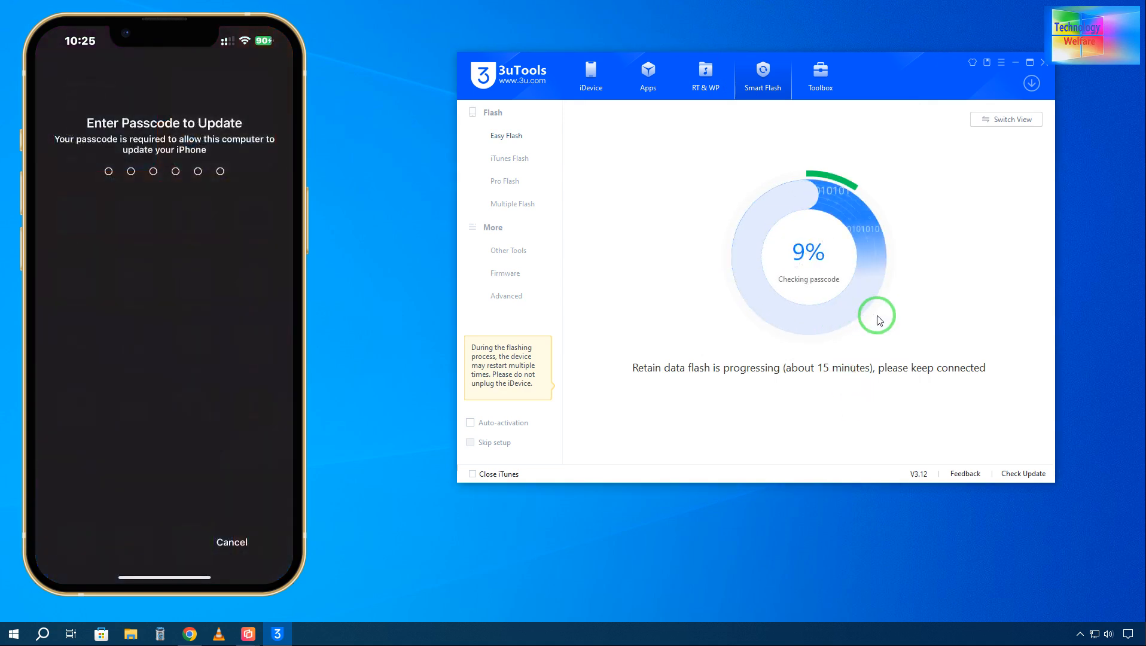